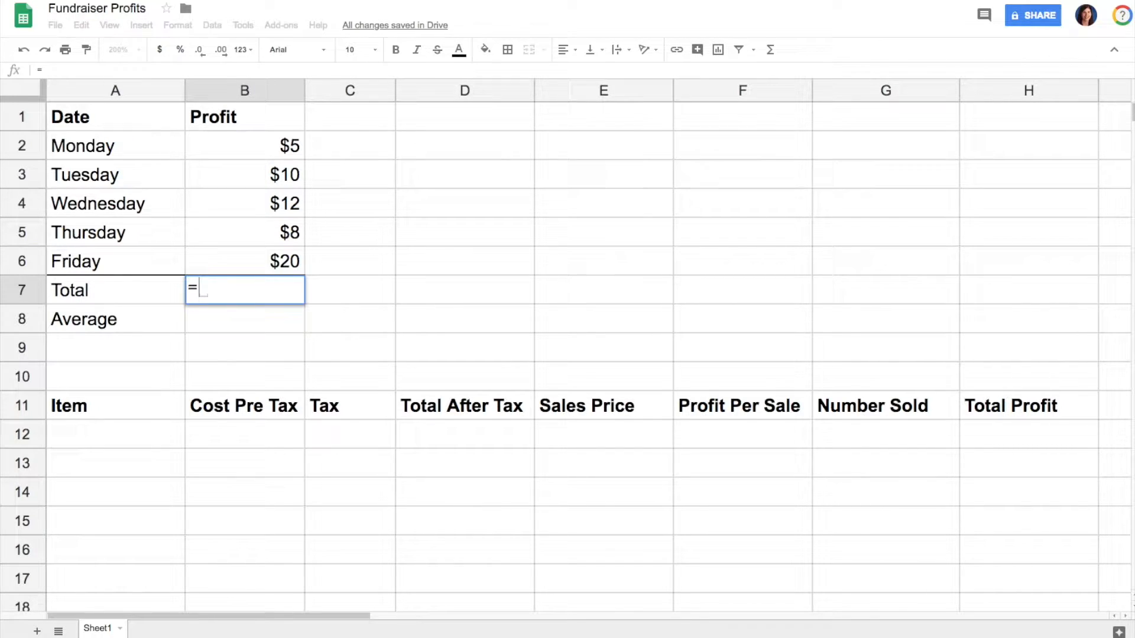
- Enter =SUM(B2:B6) in B7 so the Total shows $55
text(SUM)
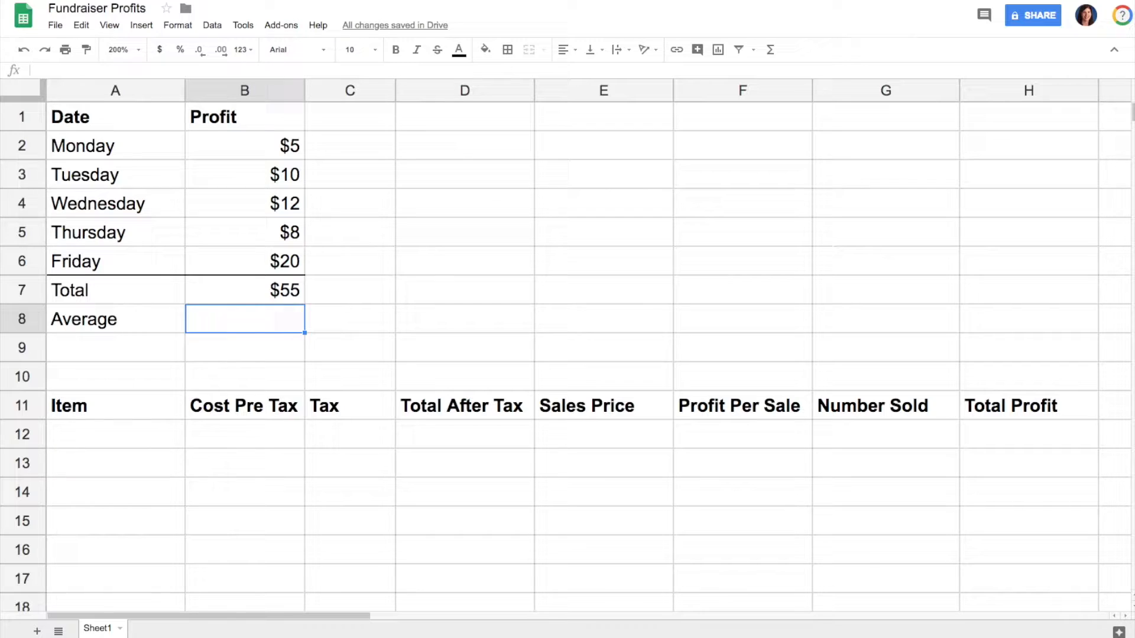
- Confirm the =AVERAGE(B2:B6) formula in B8 for the Average row
key(Enter)
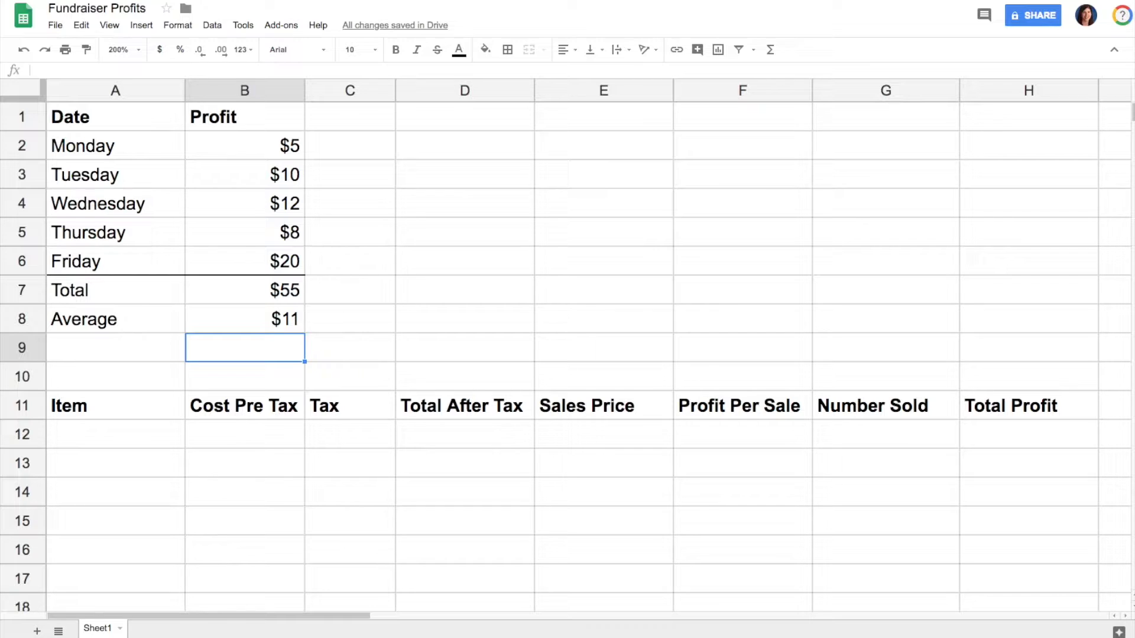
click(244, 146)
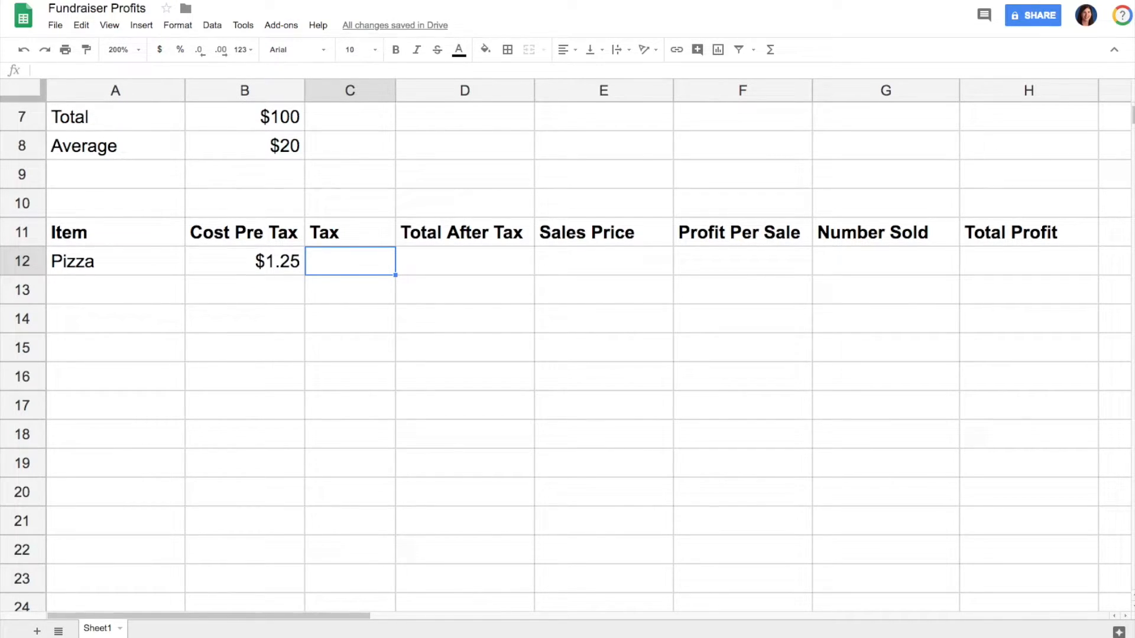
- Add Pizza at $1.25 with tax =B12*0.13 giving $0.16
key(Enter)
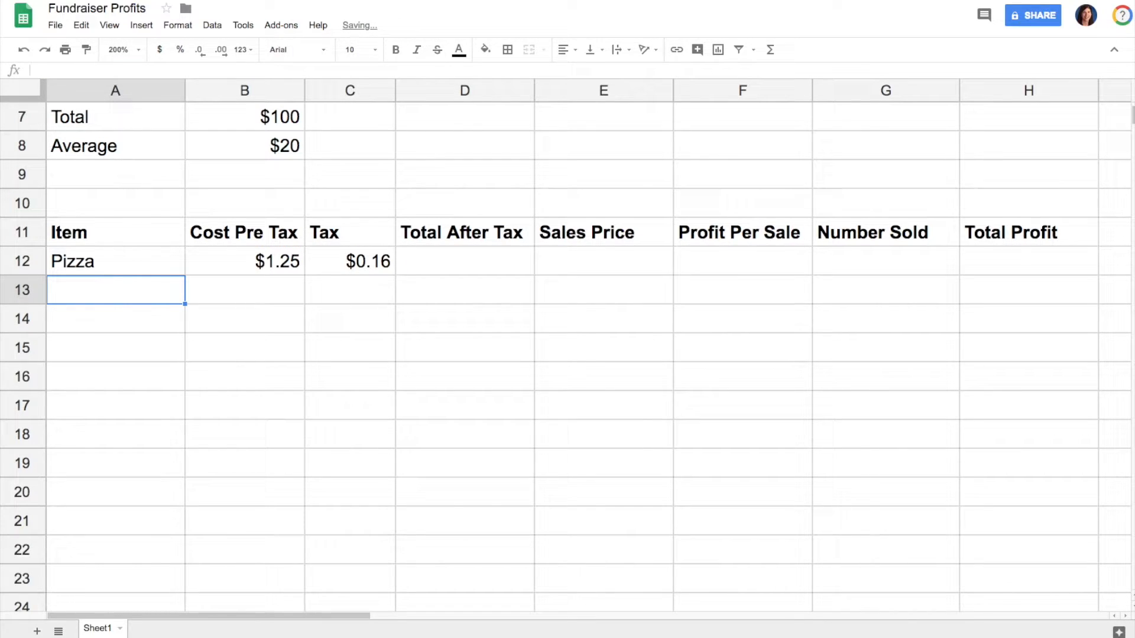
- Give Pizza =B12+C12 after-tax ($1.41), $2 price, $0.59 profit per sale, 17 sold
text(=B12+C12)
click(604, 260)
text($2)
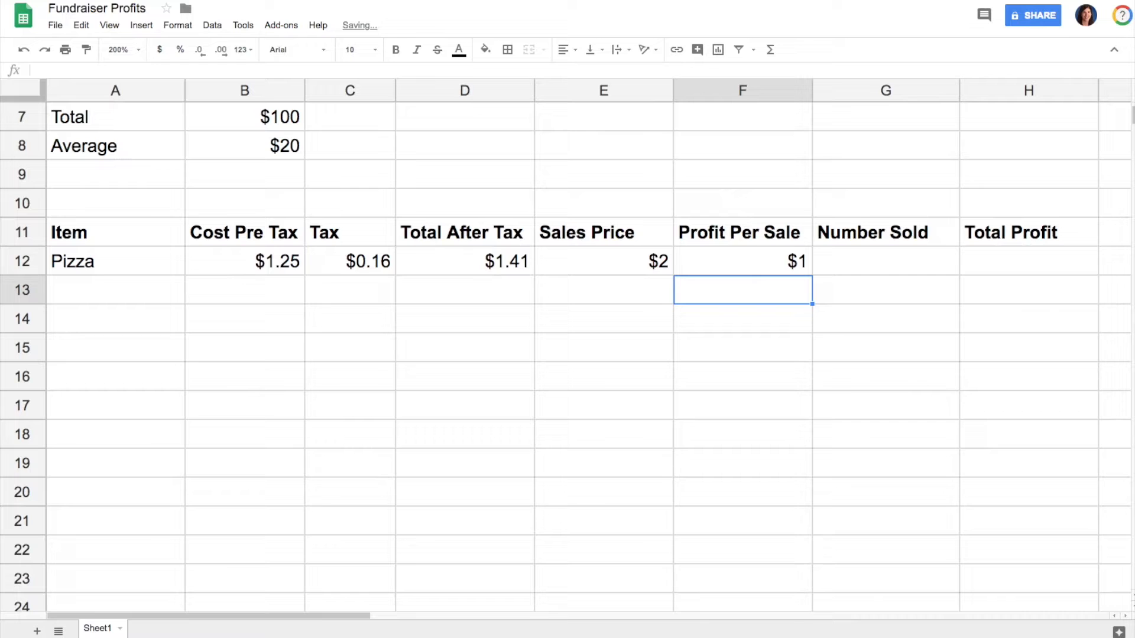
click(741, 262)
text(=)
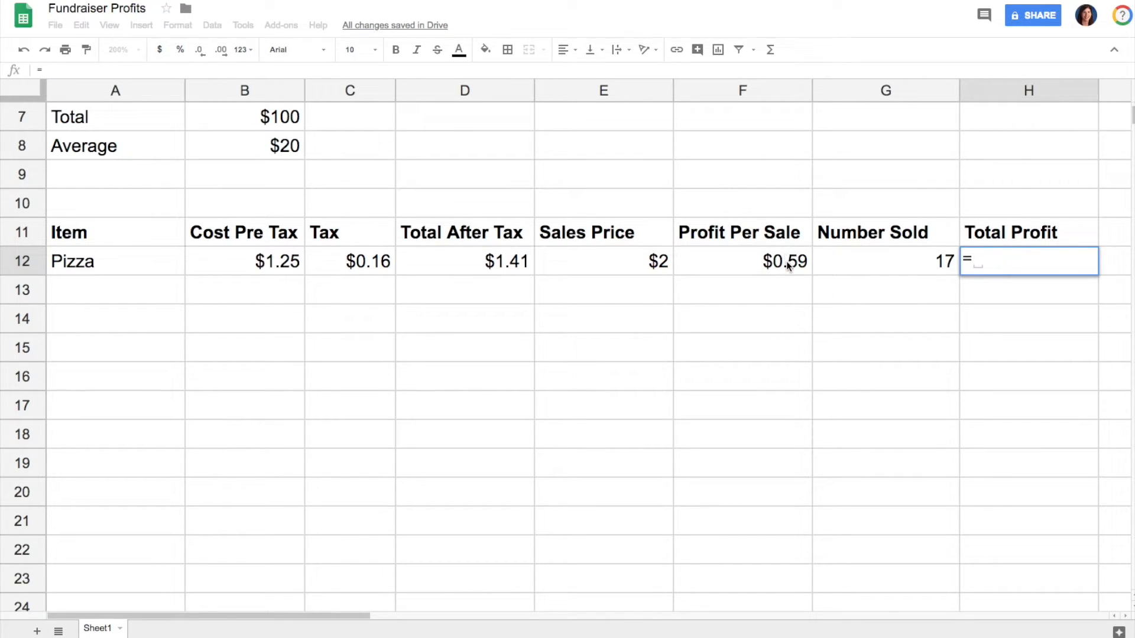
- Enter =F12*G12 in H12 for Pizza's $9.99 total profit
click(349, 261)
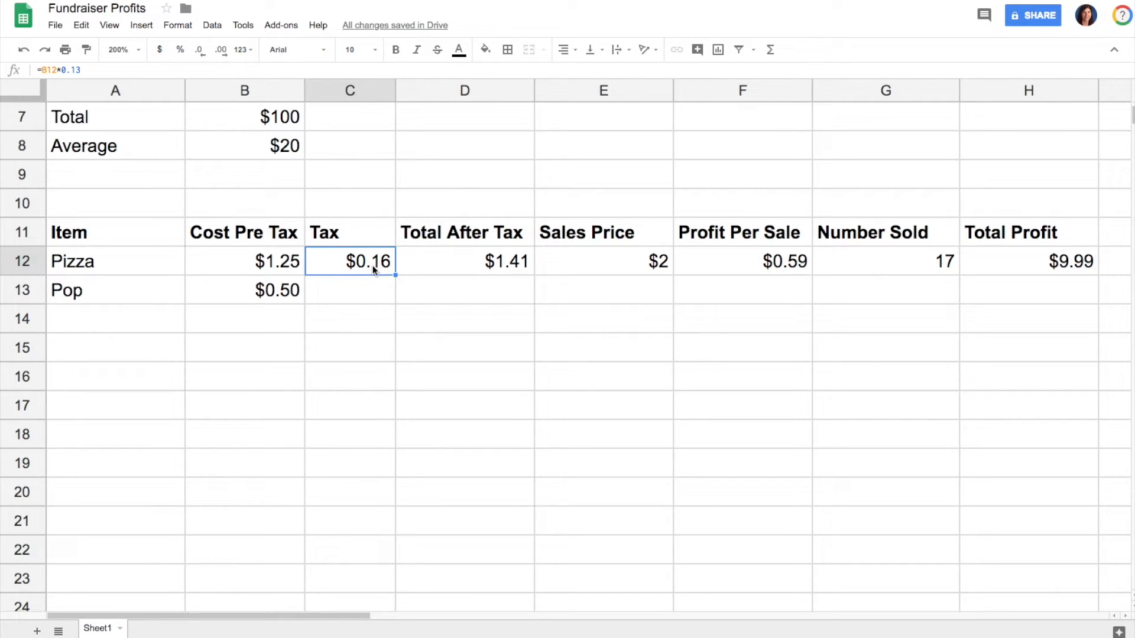
mouse_move(397, 278)
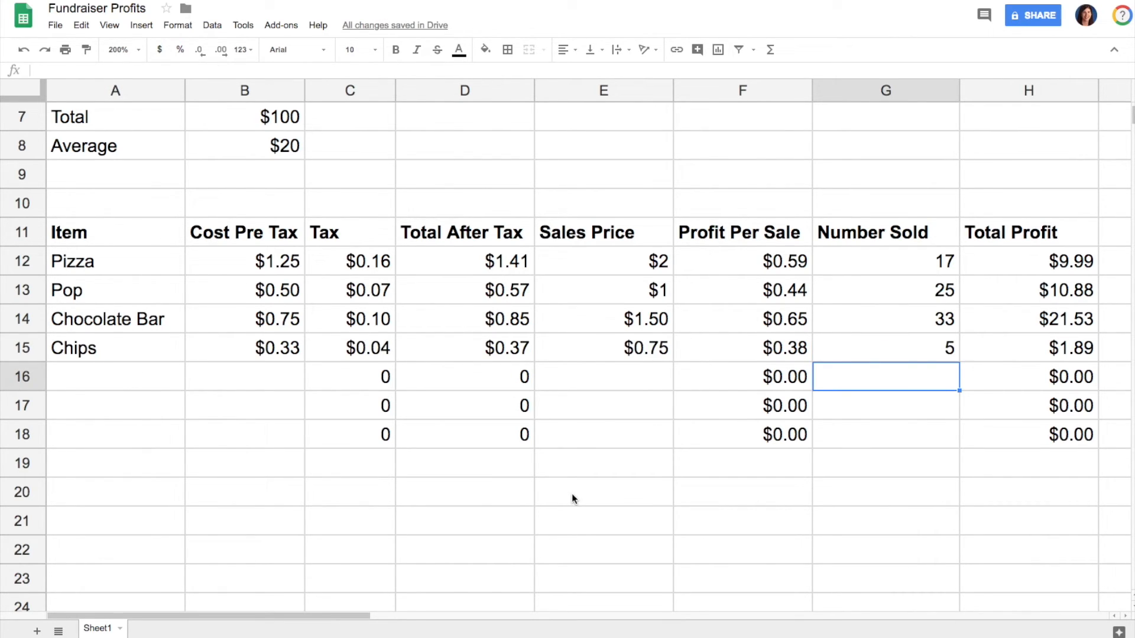
- Check Pizza's pre-tax cost after finishing Pop, Chocolate Bar and Chips rows
click(244, 261)
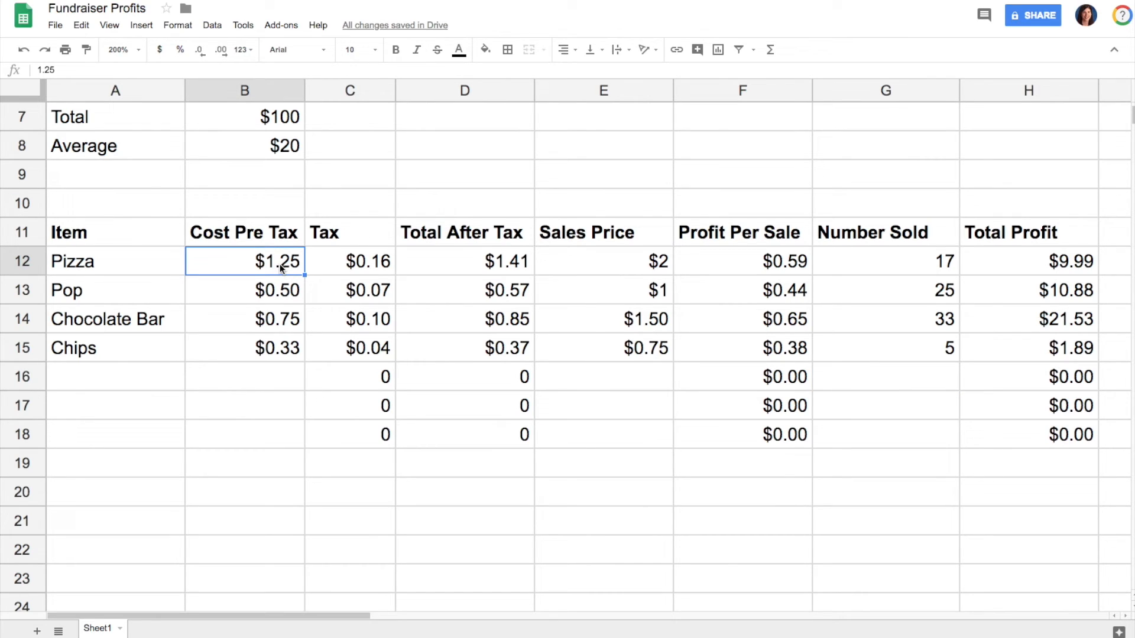